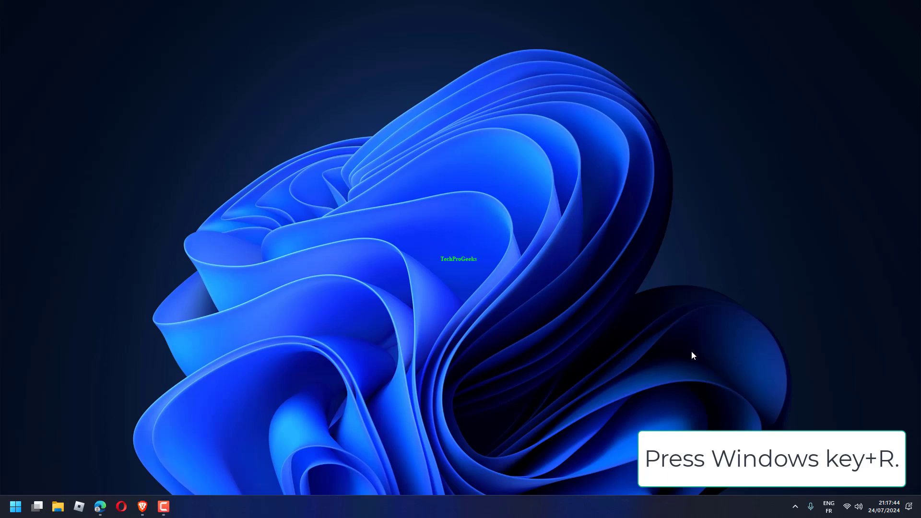
- Run 'control.exe powercfg.cpl,,3' to reach the Balanced plan's advanced Power Options
key("Win+r")
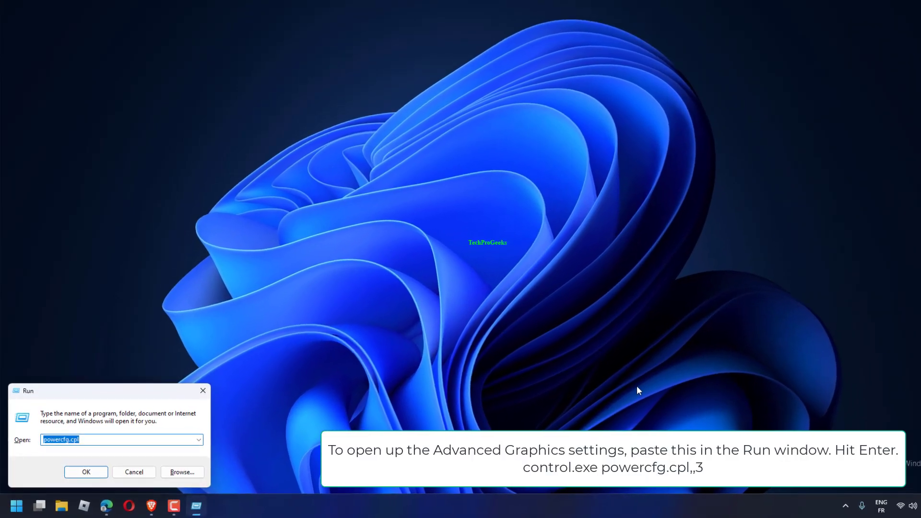
type("control.exe powercfg.cpl,,3")
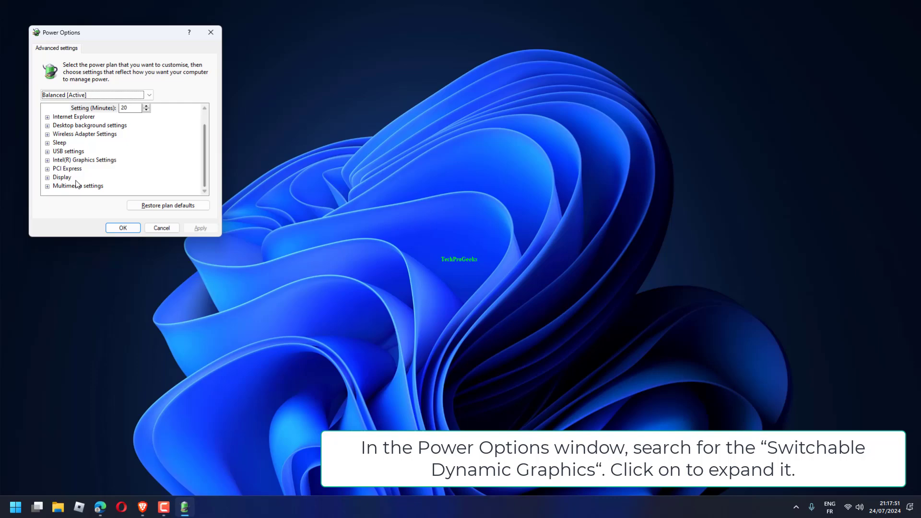
- Expand the graphics and PCI Express categories, then apply the Balanced plan changes
left_click(47, 176)
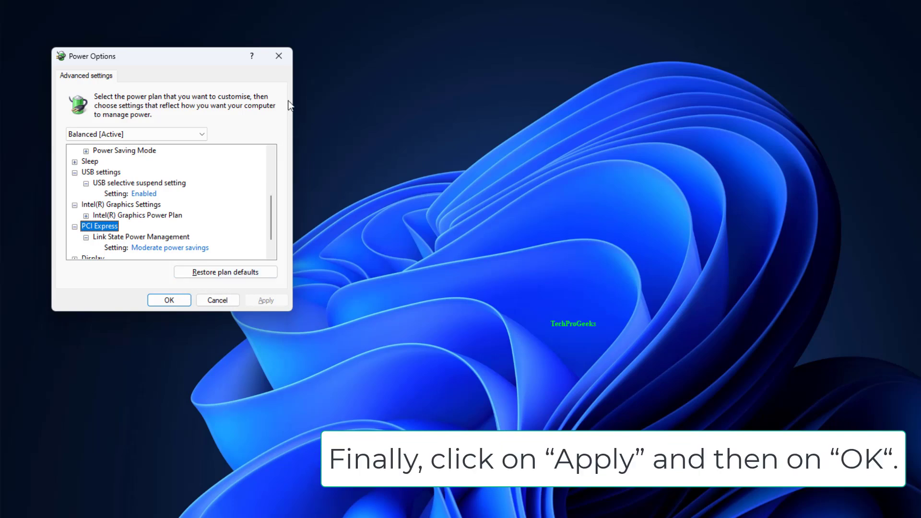
left_click(169, 300)
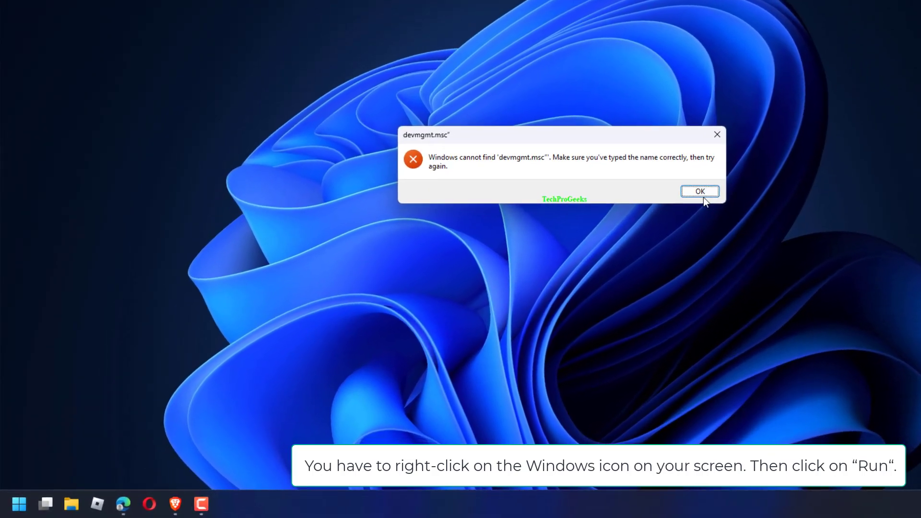
- Dismiss the 'cannot find devmgmt.msc' error and launch Device Manager from Run
left_click(699, 191)
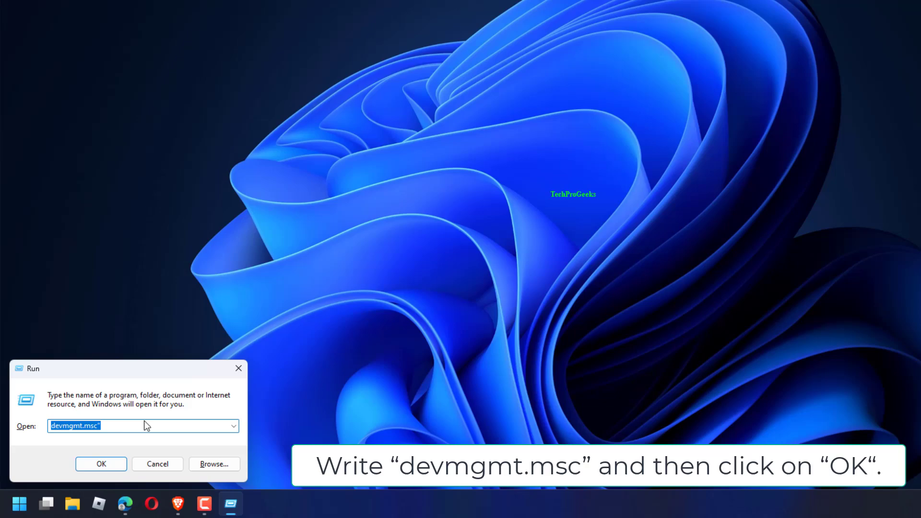
left_click(101, 463)
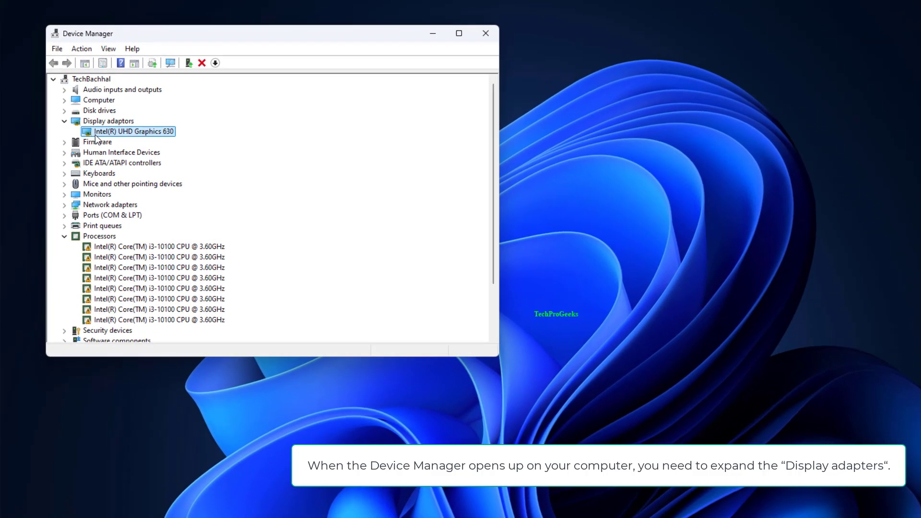
- Update the Intel UHD Graphics 630 driver with an automatic search, confirming the best driver is installed
left_click(133, 132)
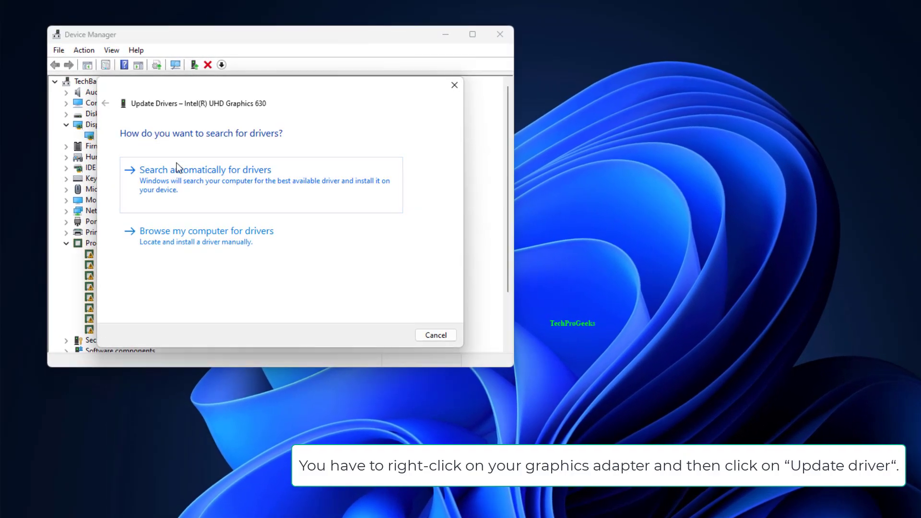
left_click(204, 169)
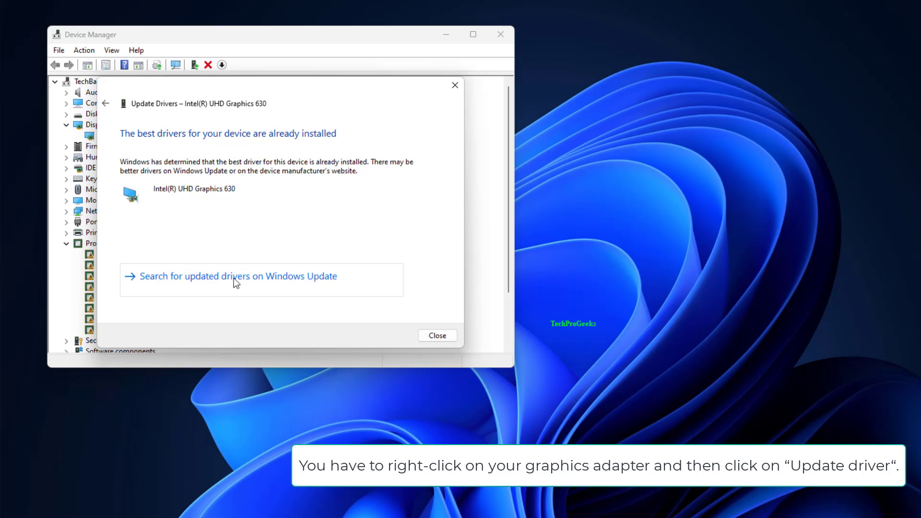